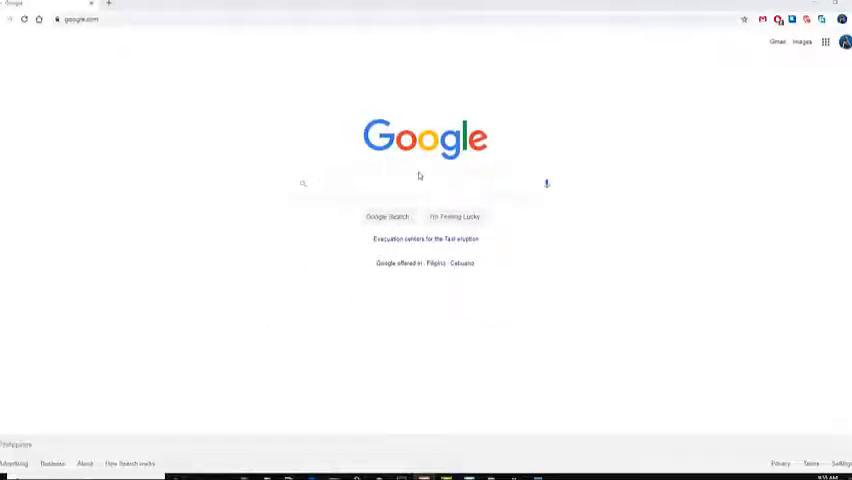
Enter thedroidguy.com in the Google search box to load The Droid Guy website.
type("thedroidguy")
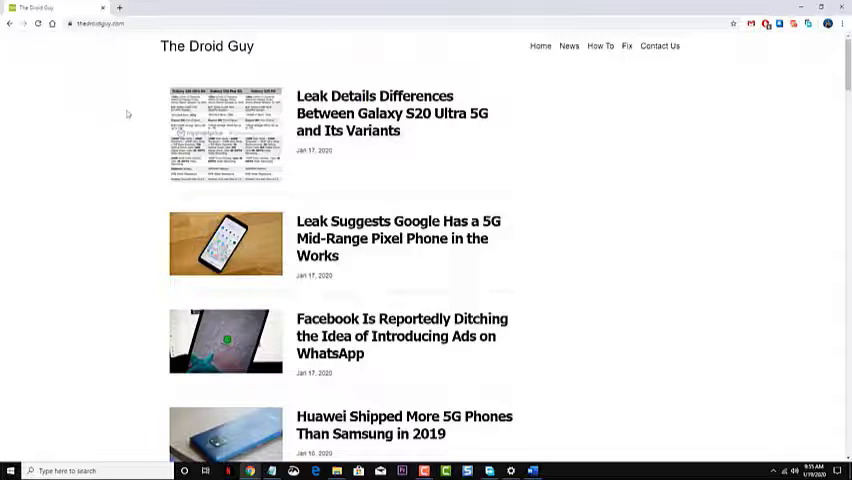
mouse_move(530, 212)
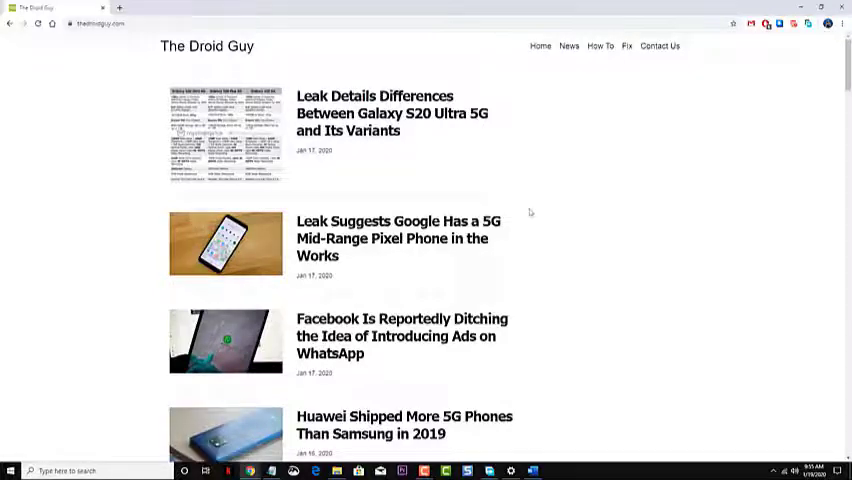
Scroll down The Droid Guy homepage article list past the Note10 app fix article.
scroll("down", 3)
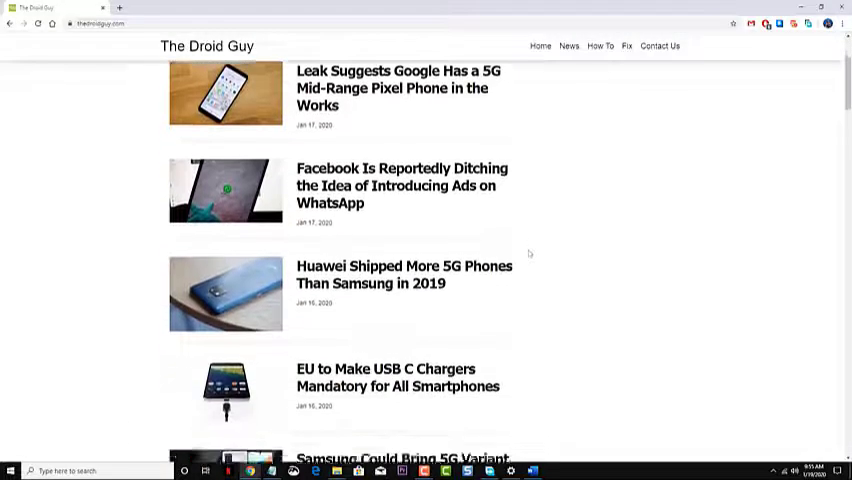
scroll("down", 3)
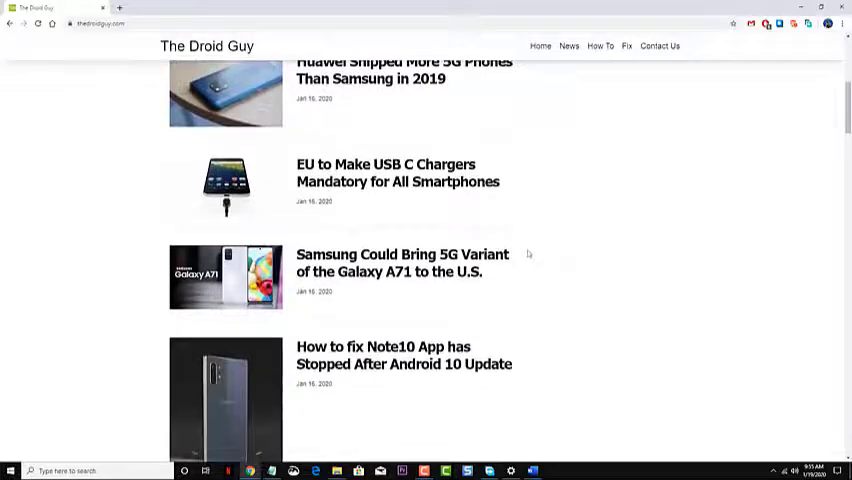
scroll("down", 3)
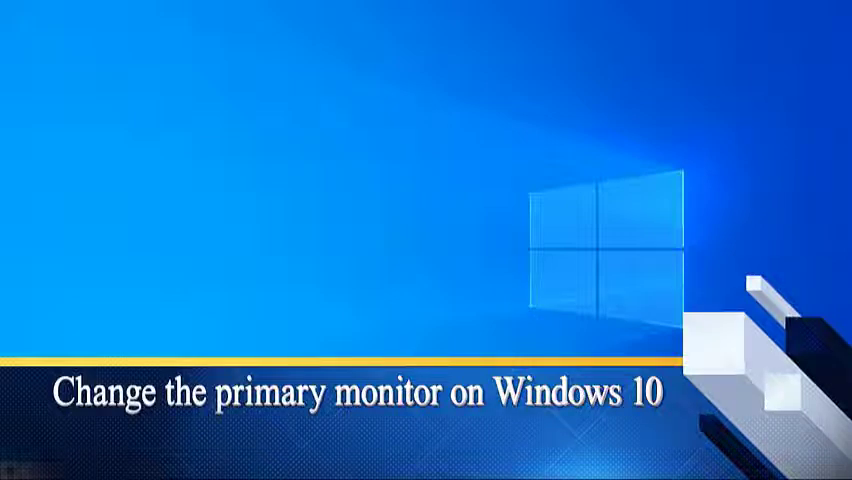
Open Display settings from the desktop's right-click menu.
right_click(315, 305)
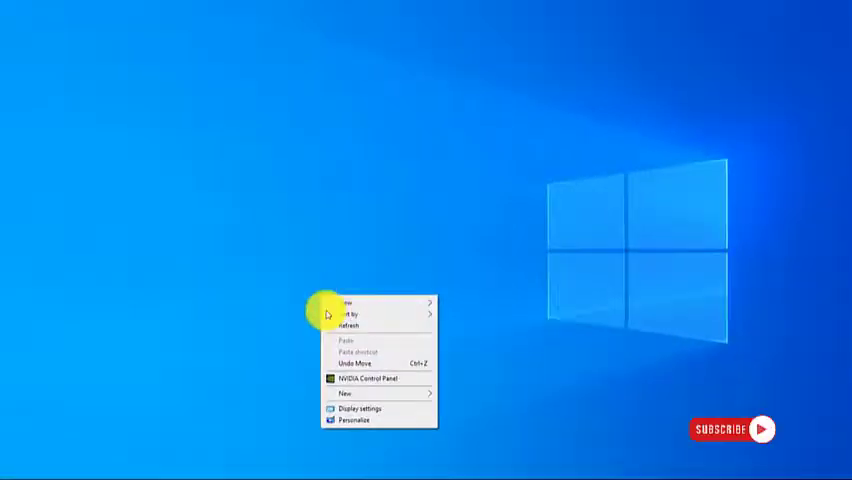
left_click(359, 408)
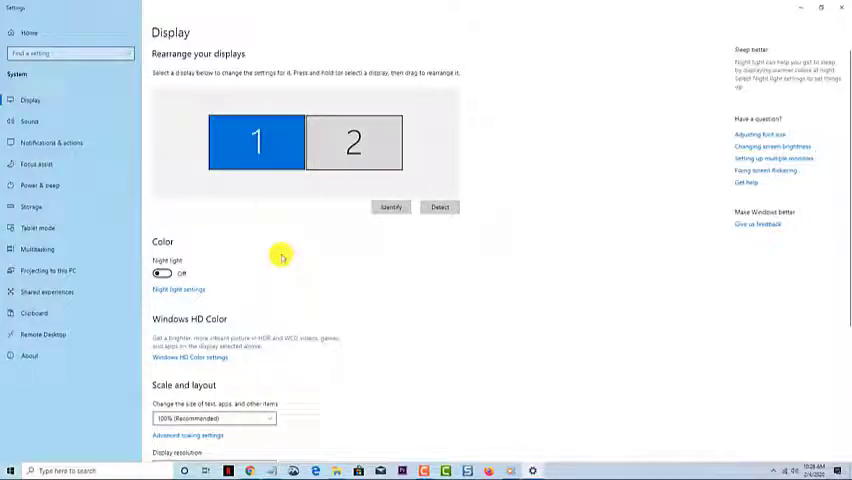
Scroll the Display page down to the Multiple displays section.
scroll("down", 3)
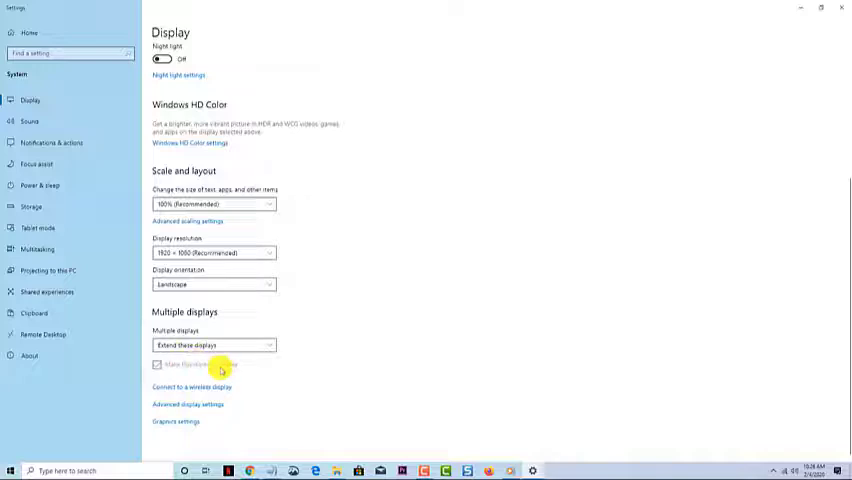